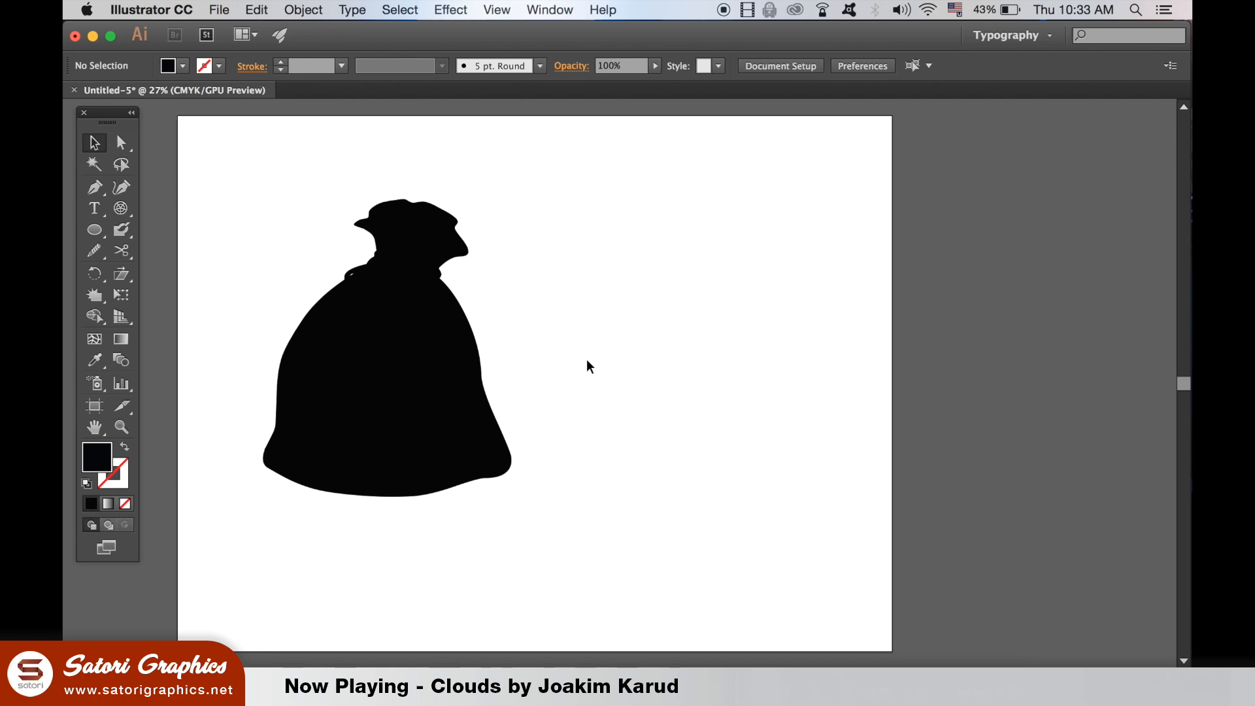
# Duplicate the black sack to the right, then warp and stretch the copy wider.
pyautogui.click(401, 356)
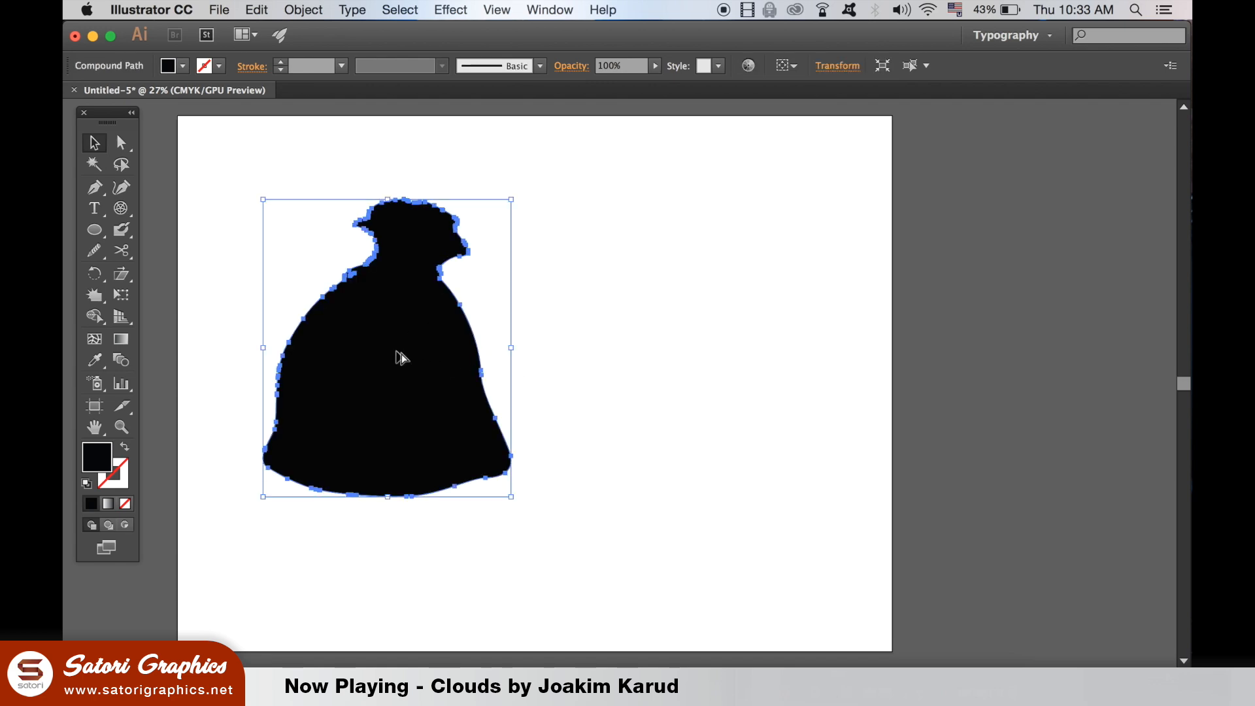
pyautogui.moveTo(400, 349); pyautogui.dragTo(941, 352)
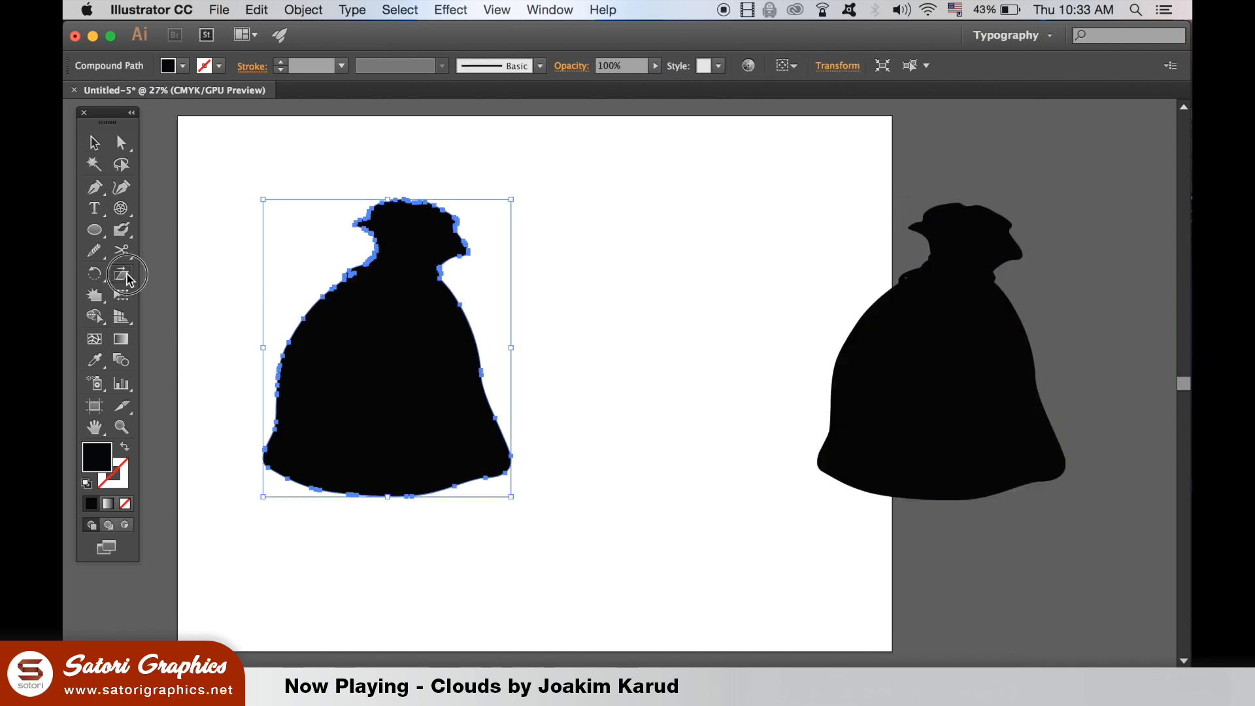
pyautogui.click(122, 274)
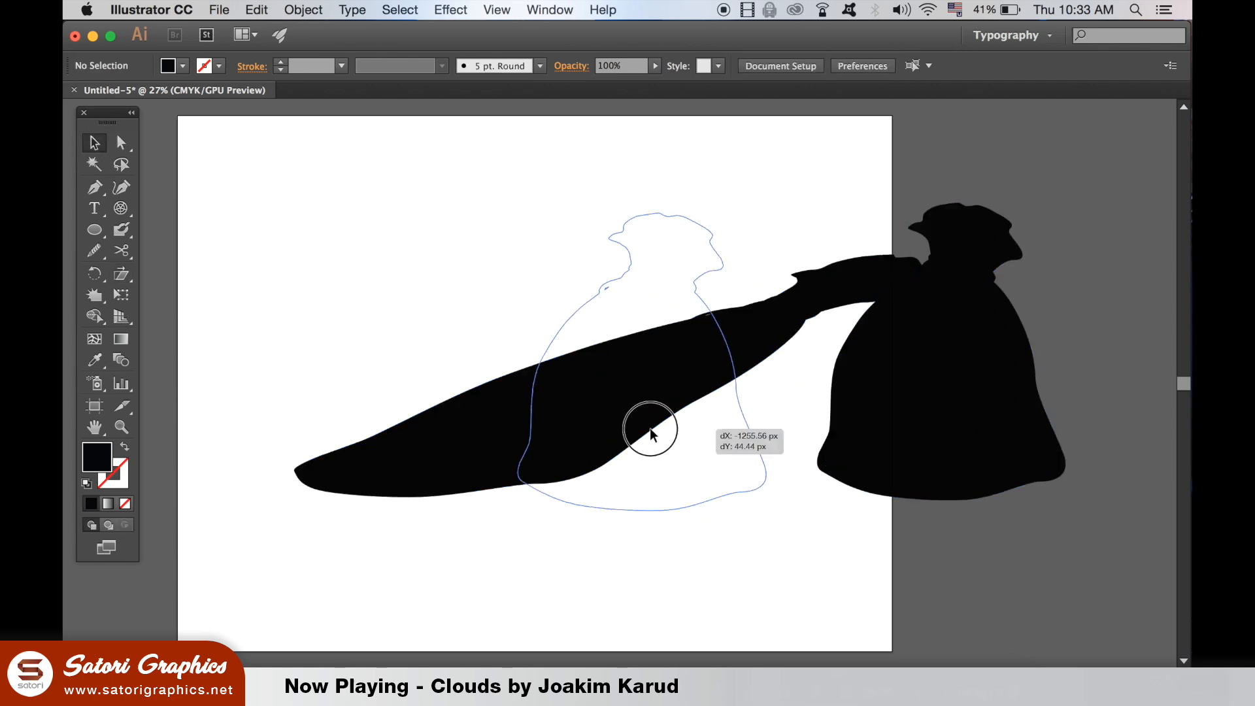
pyautogui.moveTo(652, 428); pyautogui.dragTo(435, 422)
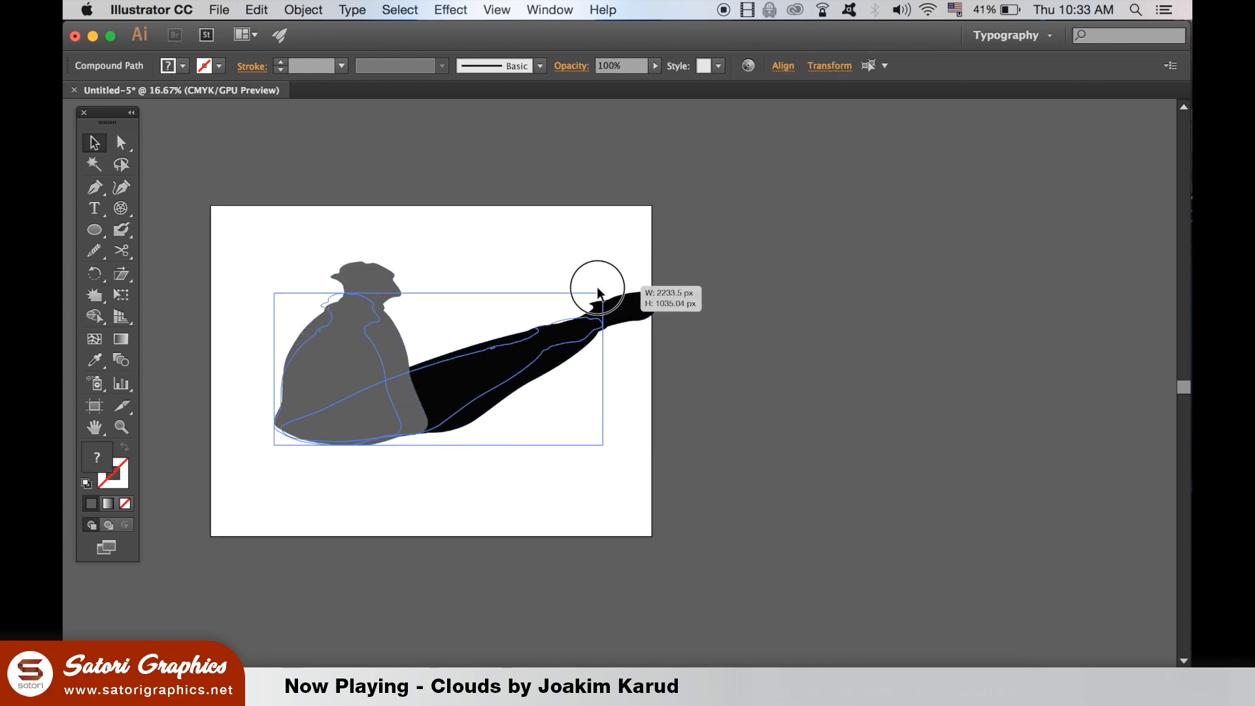
pyautogui.click(698, 427)
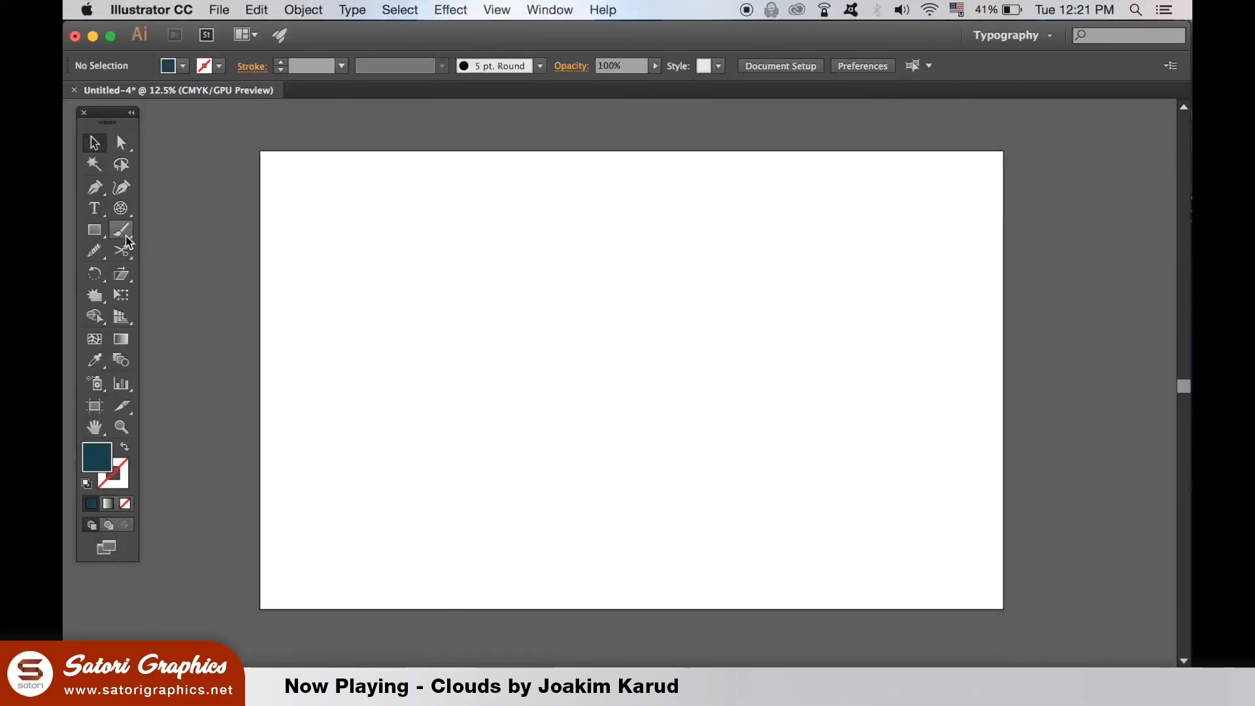
pyautogui.click(121, 229)
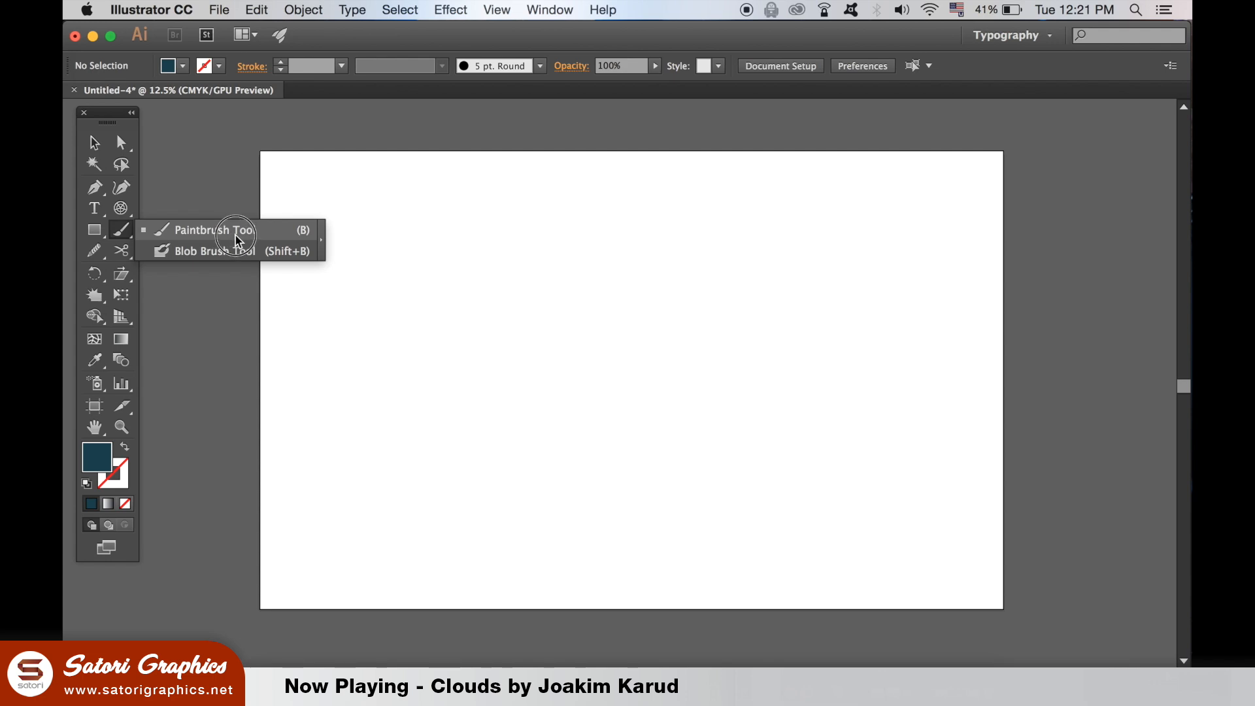
pyautogui.moveTo(436, 321); pyautogui.dragTo(564, 249)
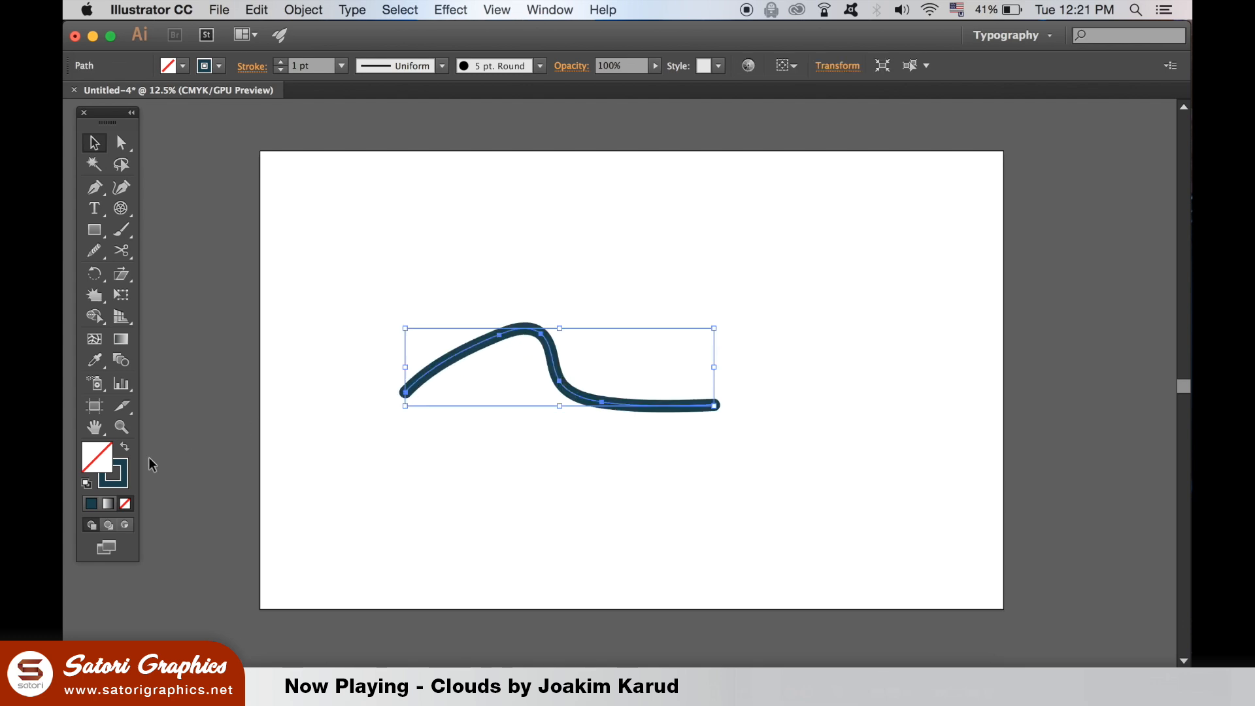
pyautogui.click(122, 447)
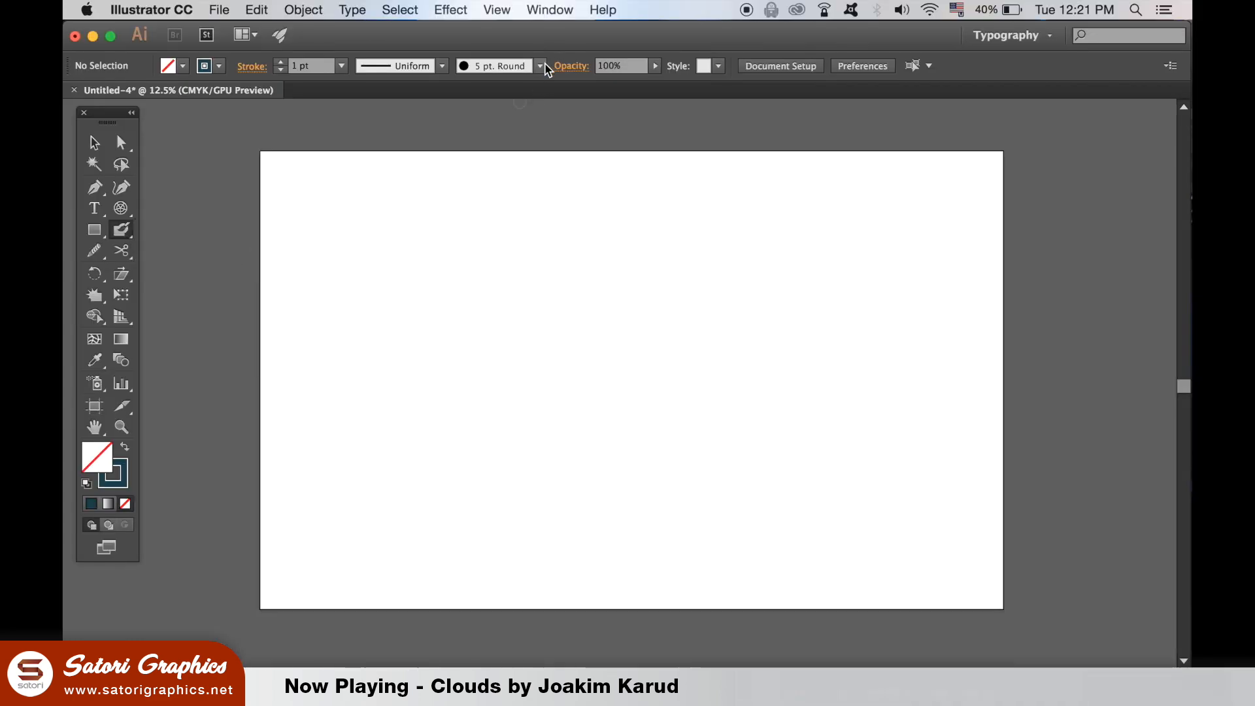
# Paint a thick stroke across the artboard with the large round Blob Brush.
pyautogui.click(540, 65)
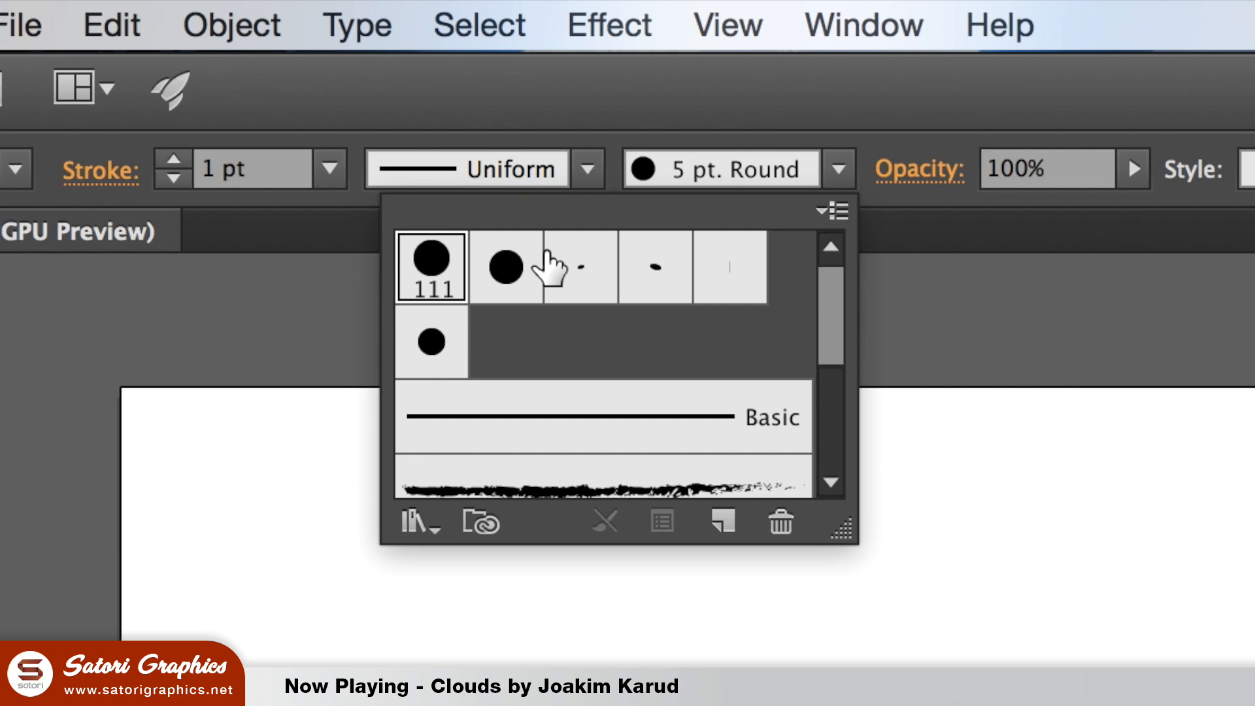
pyautogui.doubleClick(431, 266)
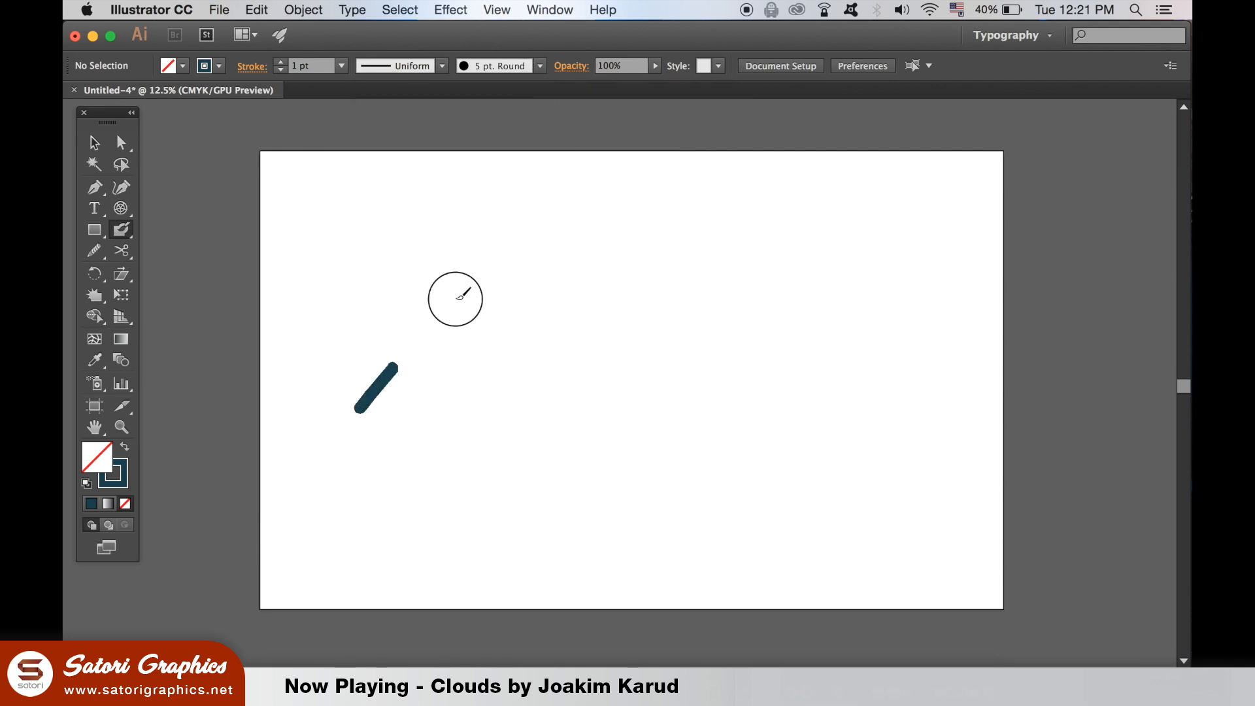
pyautogui.moveTo(377, 388); pyautogui.dragTo(788, 432)
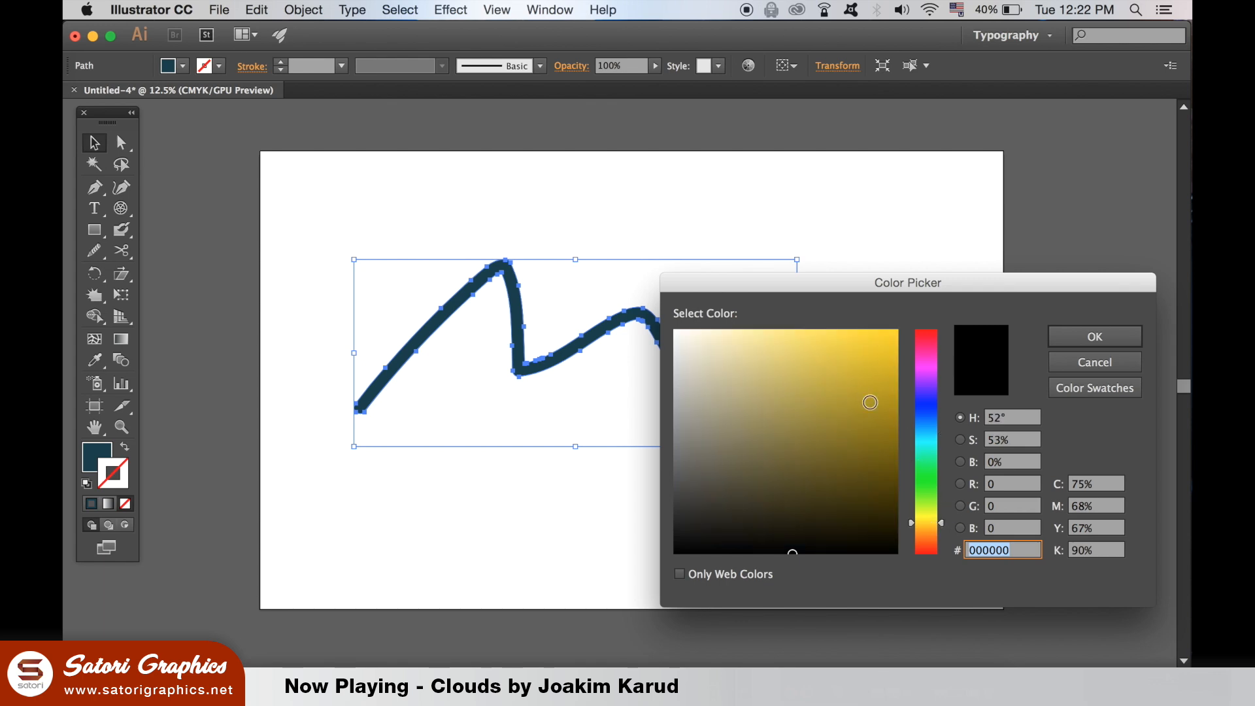
# Colour the shape, give it a 14 pt outline, and reshape its left end.
pyautogui.click(1093, 335)
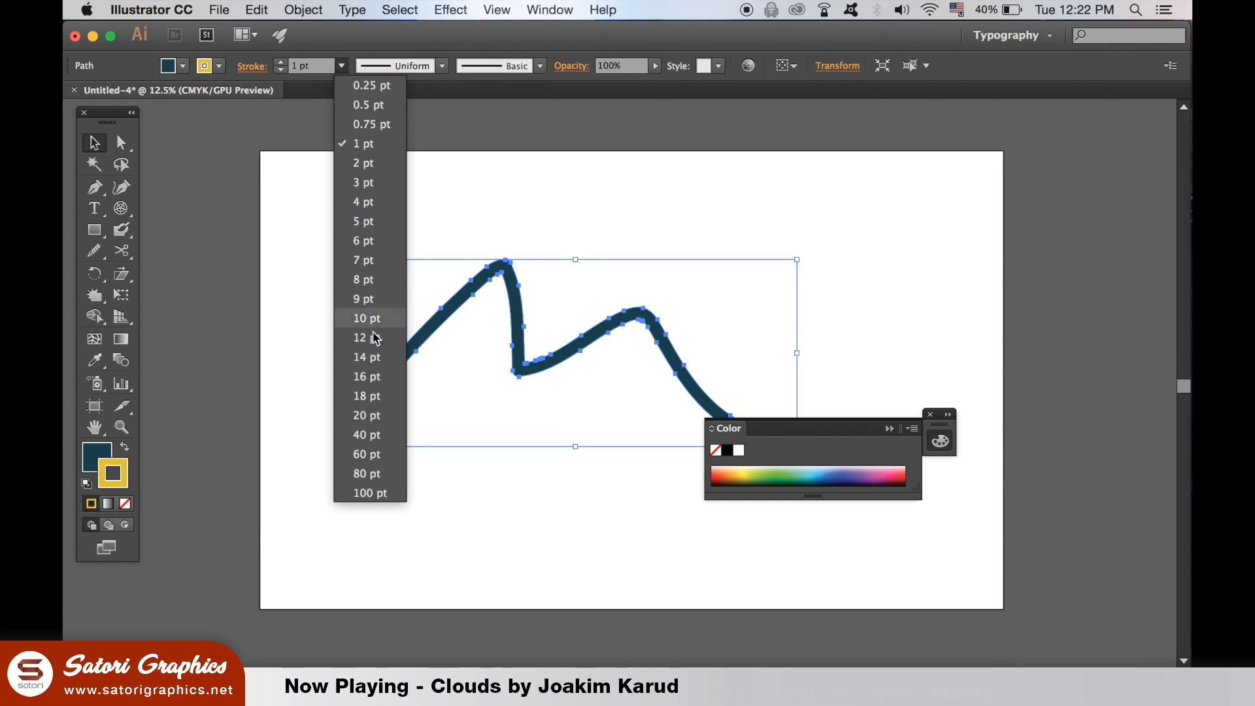
pyautogui.click(366, 357)
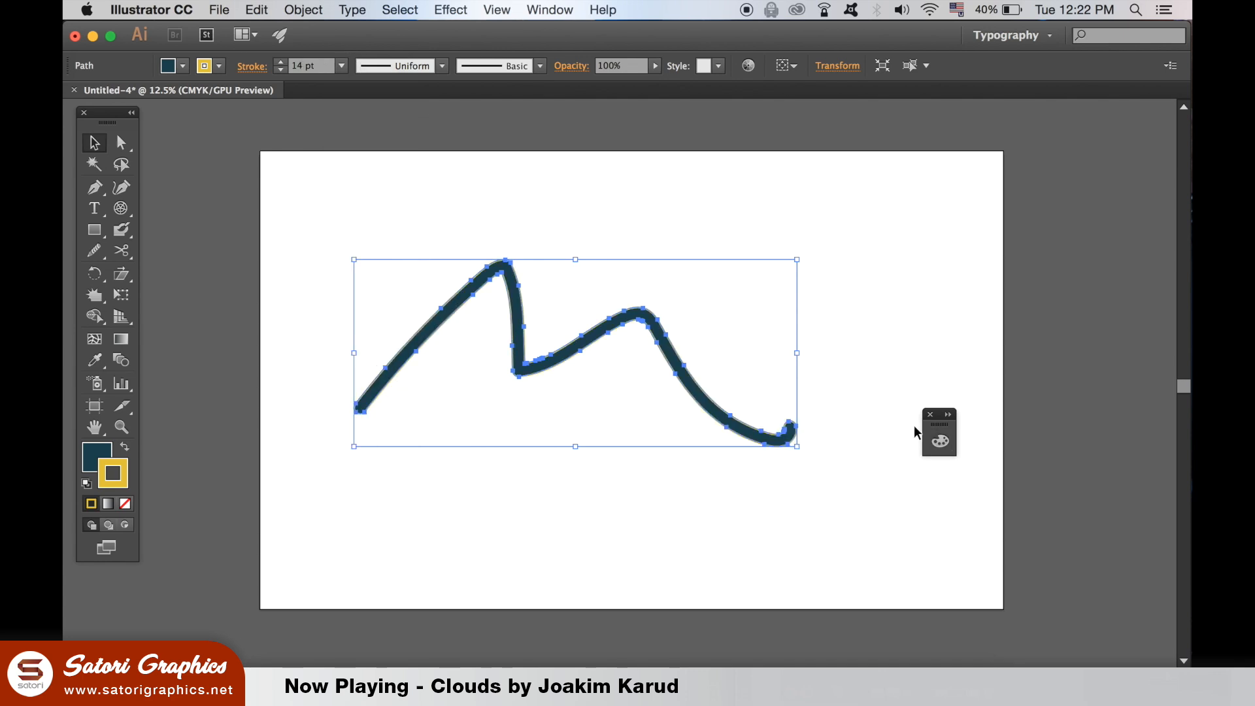
pyautogui.click(123, 447)
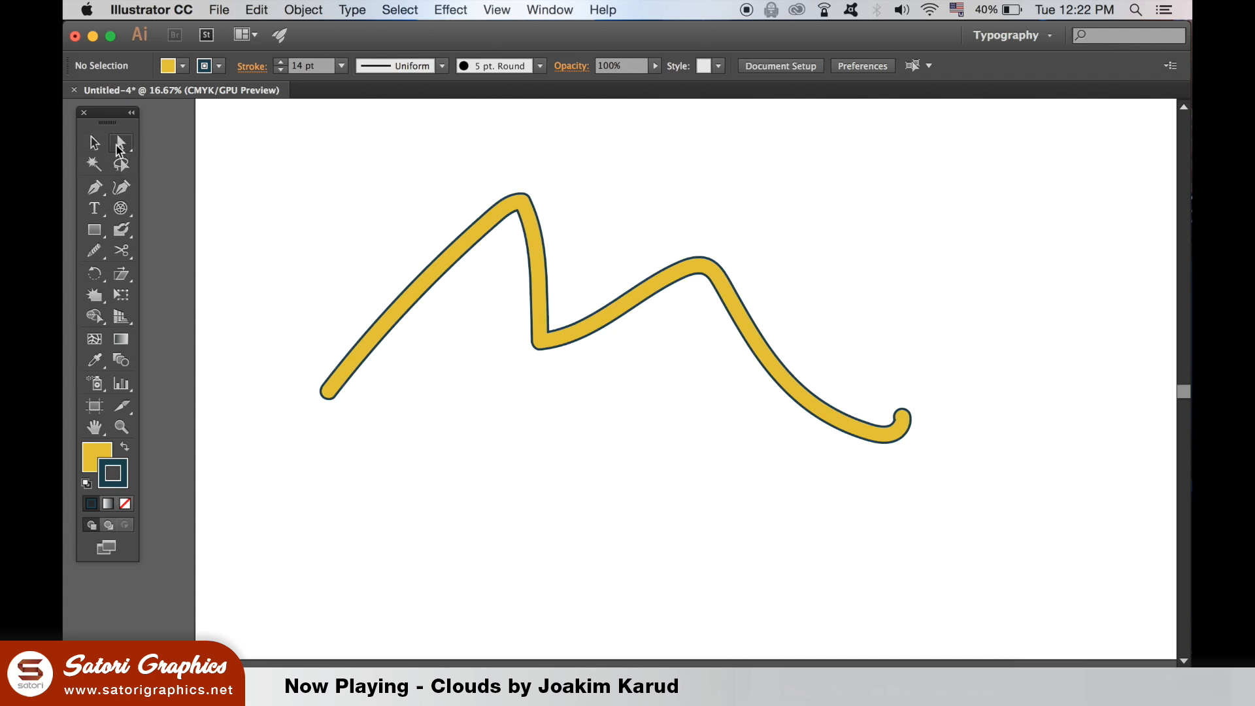
pyautogui.click(121, 142)
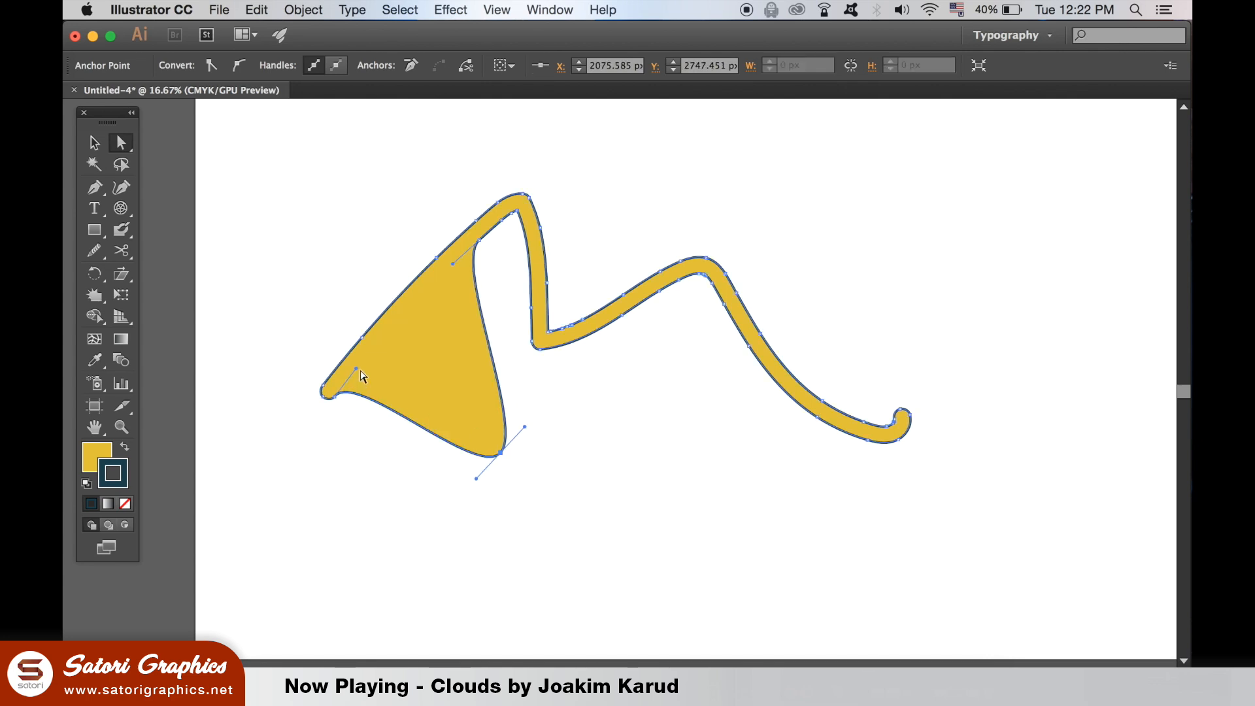
pyautogui.click(392, 536)
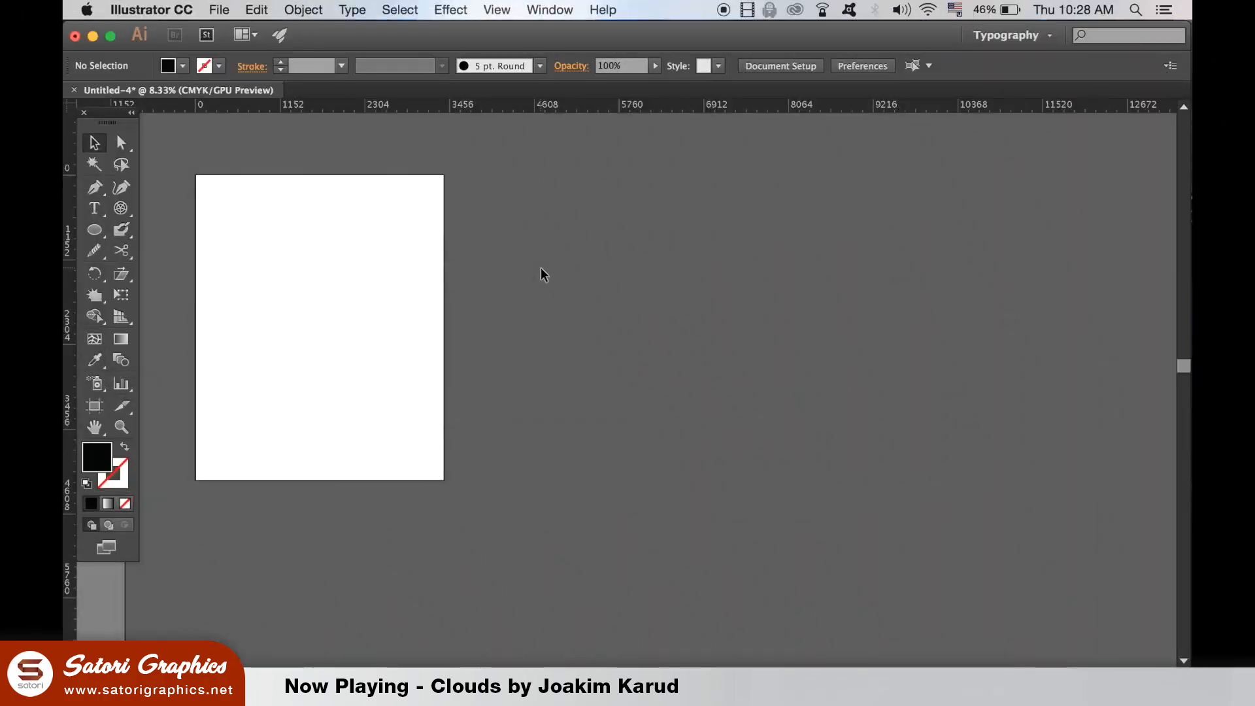
pyautogui.moveTo(517, 268)
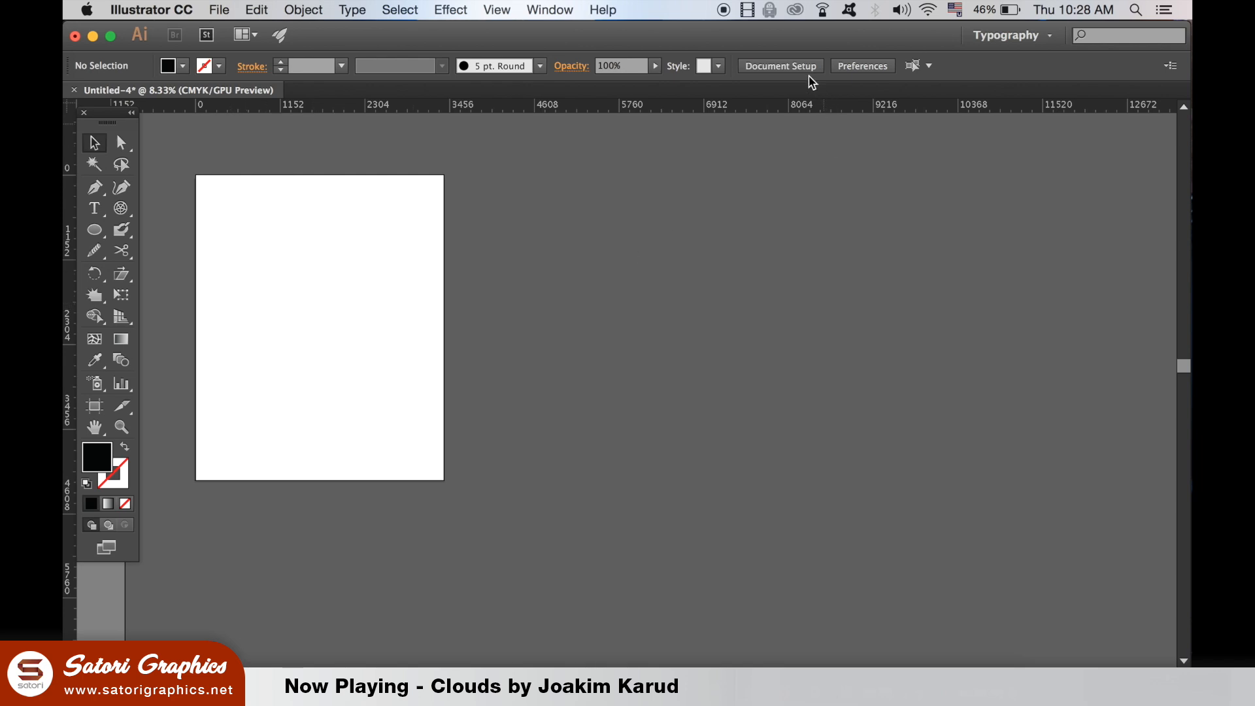
# Open Document Setup and enter Edit Artboards mode.
pyautogui.click(778, 65)
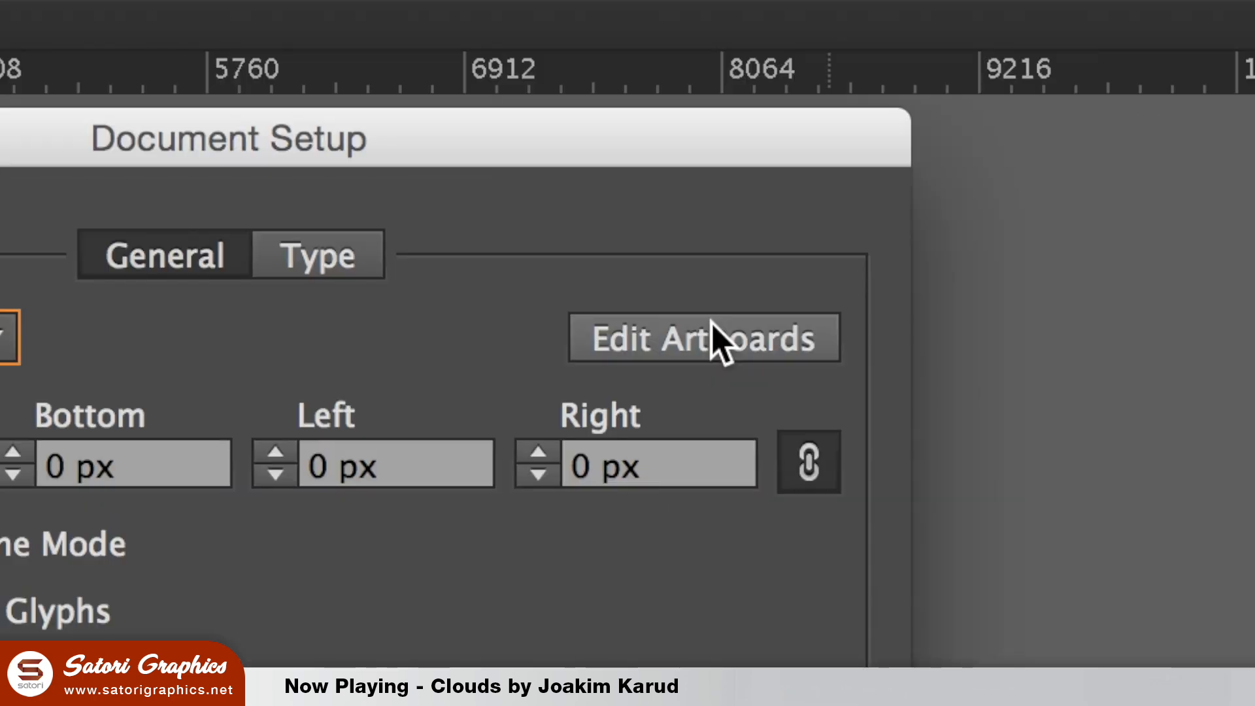
pyautogui.click(703, 336)
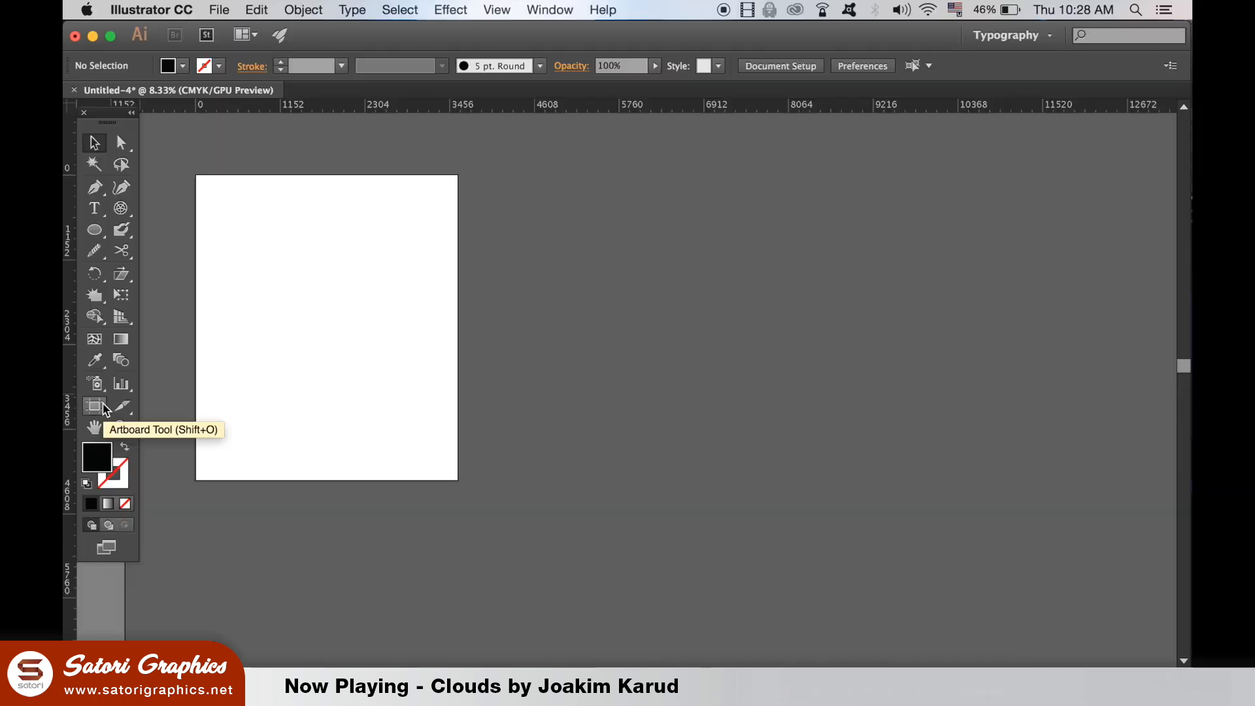
# Duplicate the artboard, rename the middle one 'q', and show its centre mark.
pyautogui.click(94, 406)
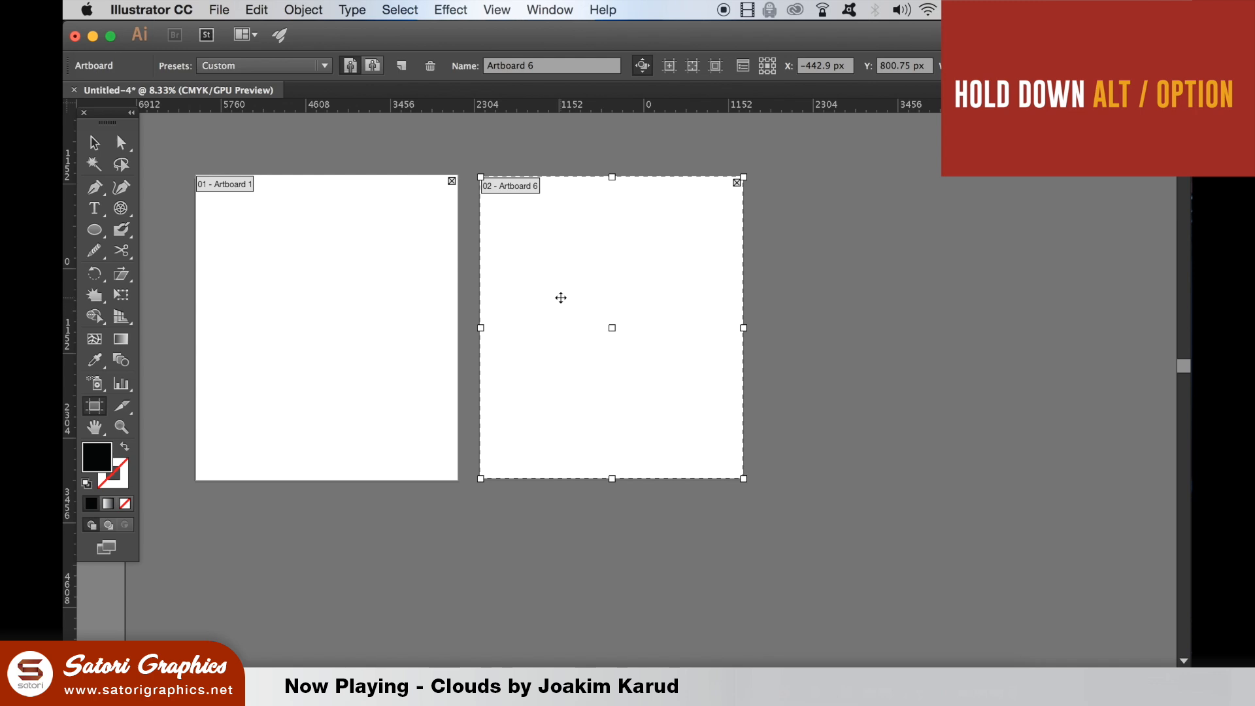
pyautogui.moveTo(612, 327); pyautogui.dragTo(867, 302)
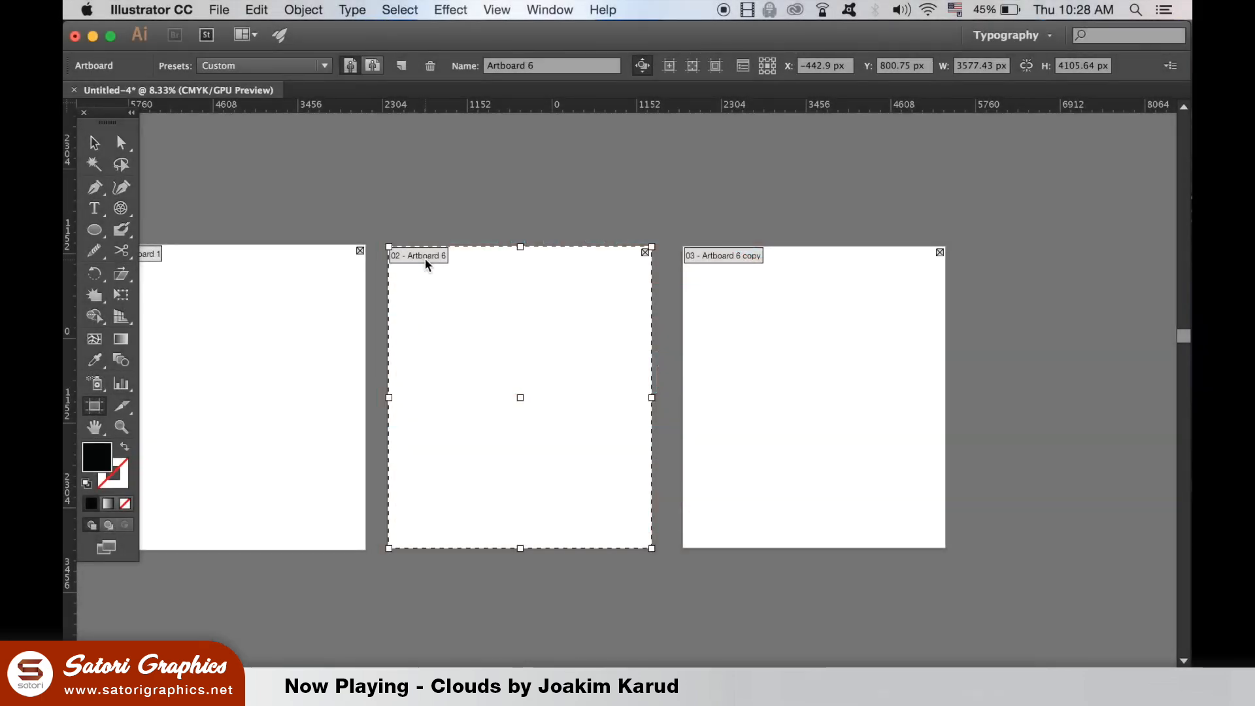
pyautogui.click(552, 65)
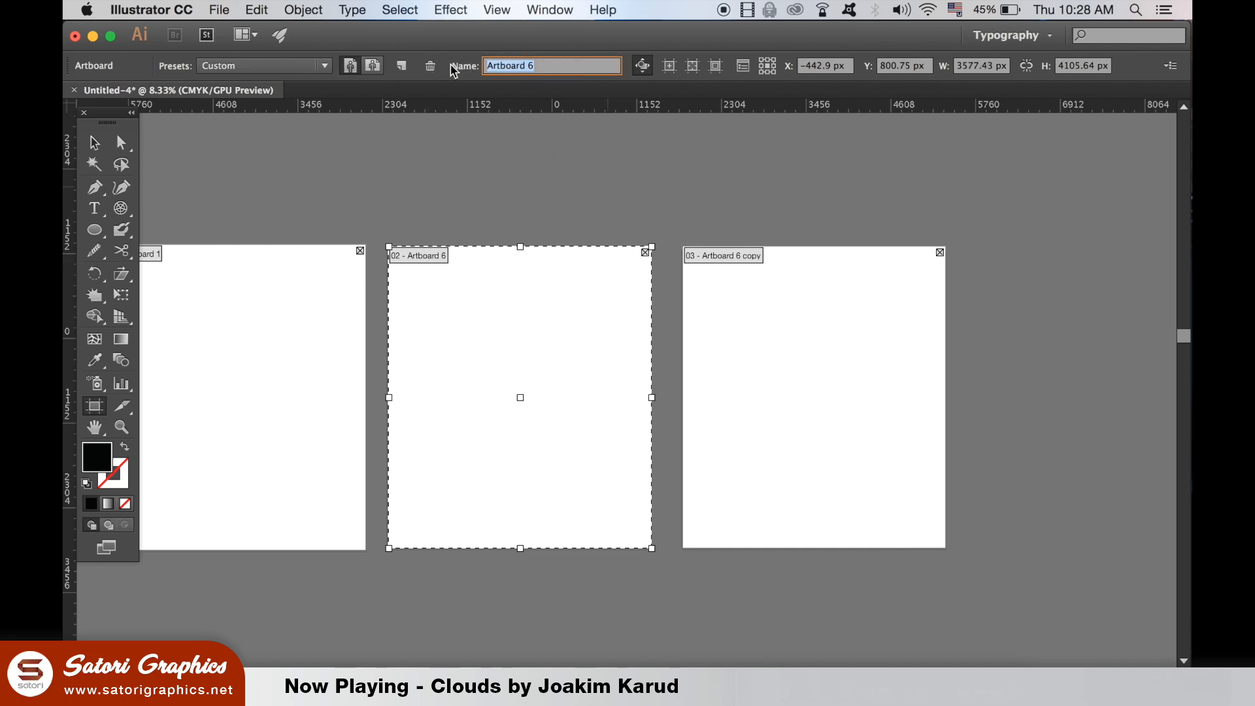
pyautogui.write('q')
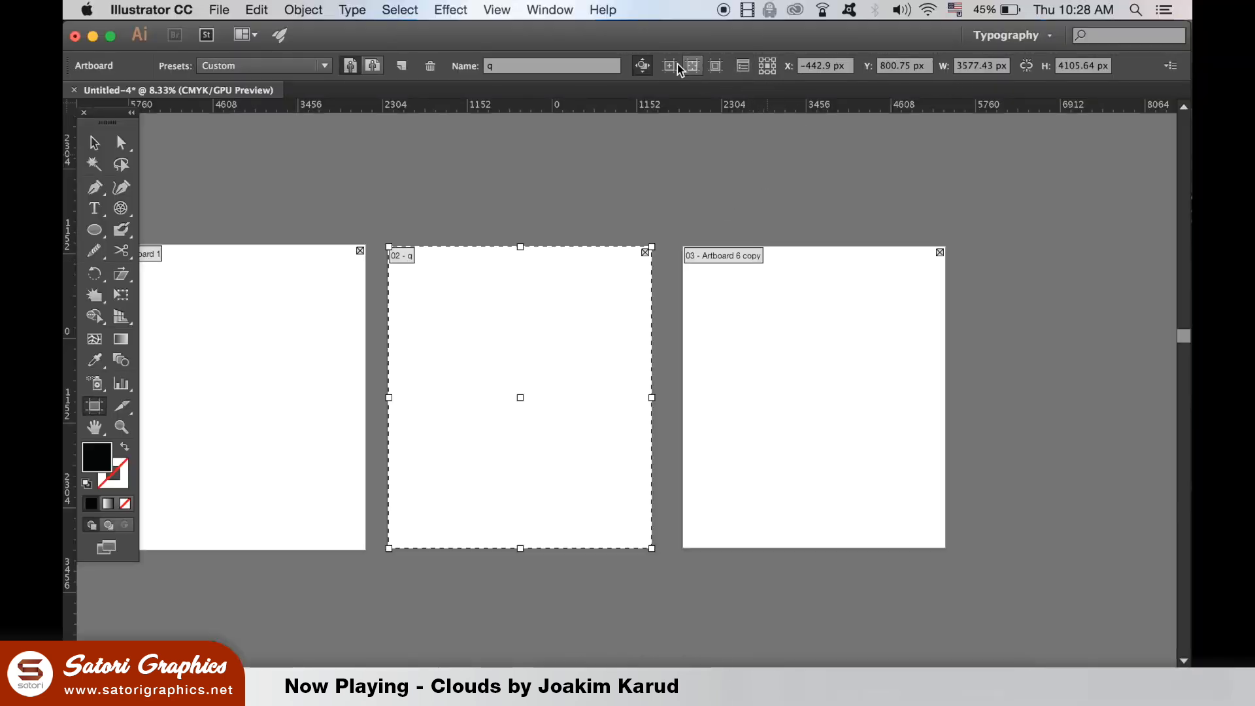
pyautogui.click(715, 65)
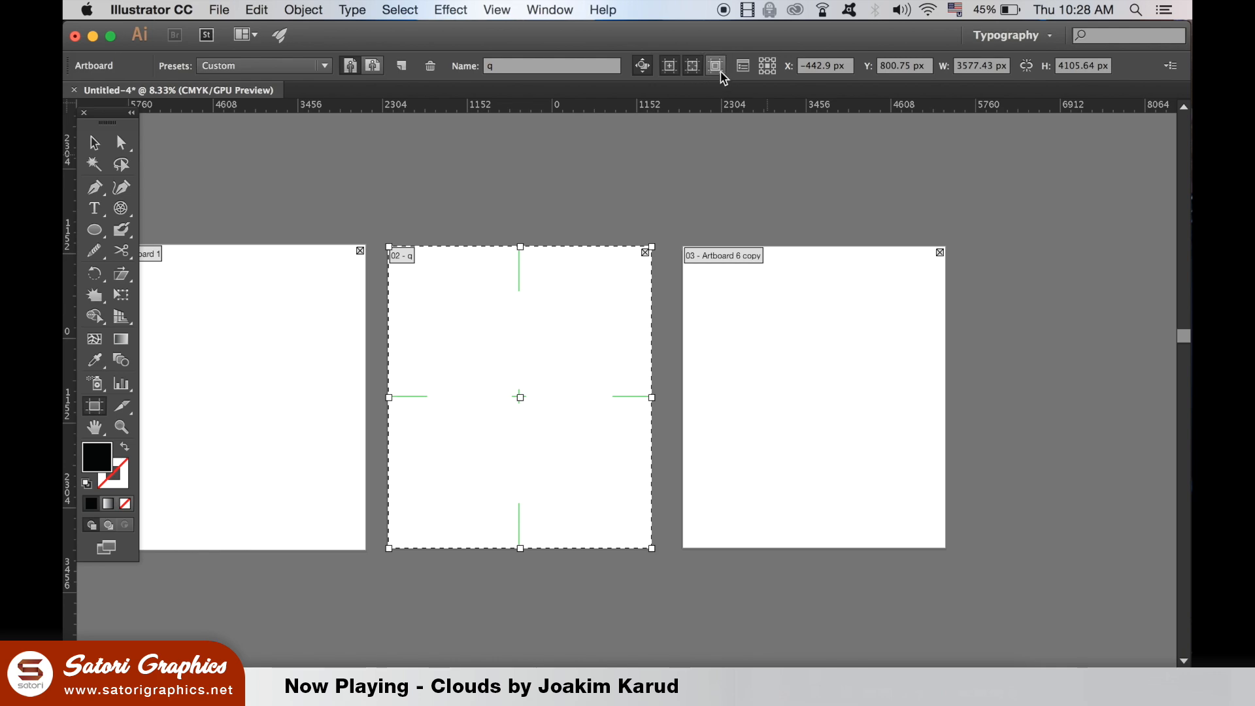
pyautogui.click(715, 65)
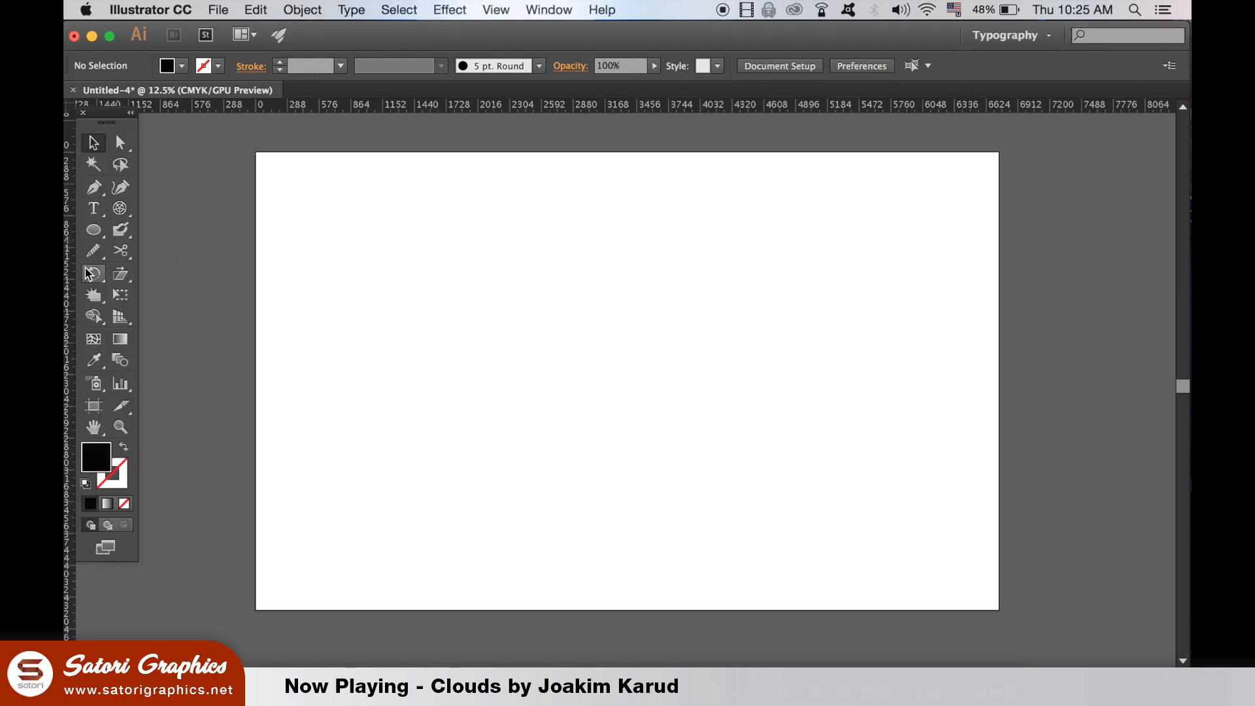
# Select the black circle and move the rotation centre below it.
pyautogui.click(93, 274)
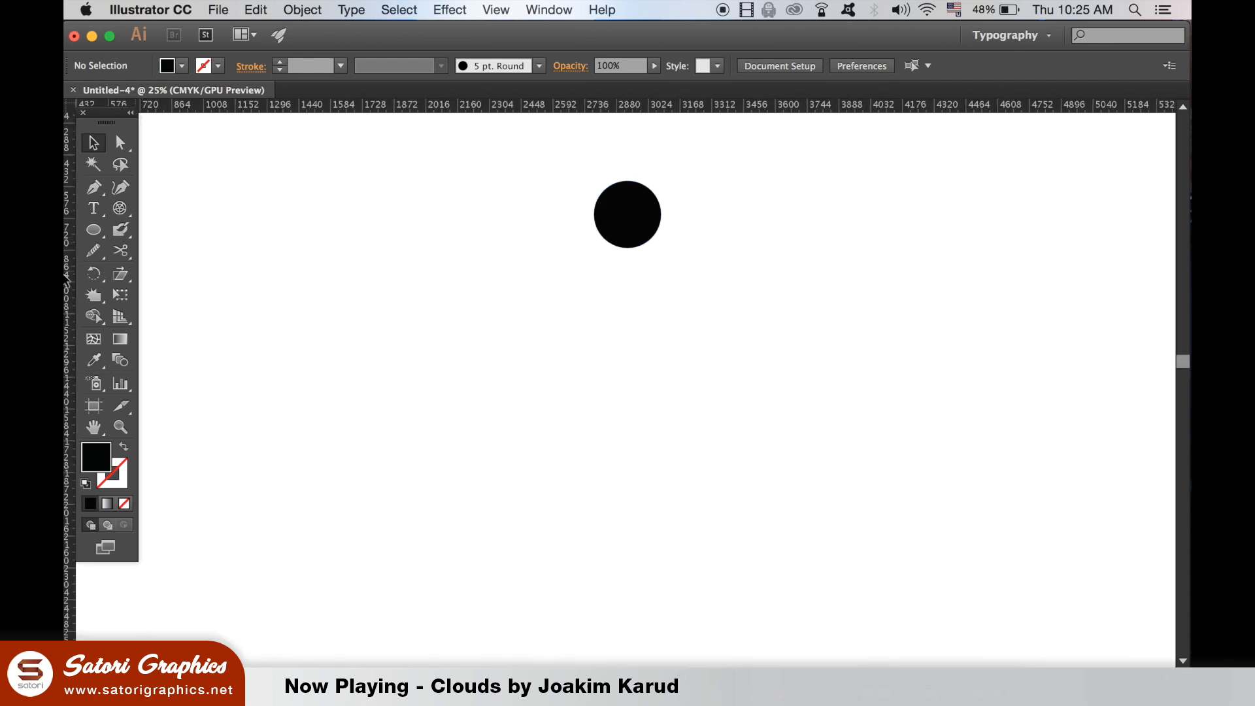
pyautogui.click(627, 214)
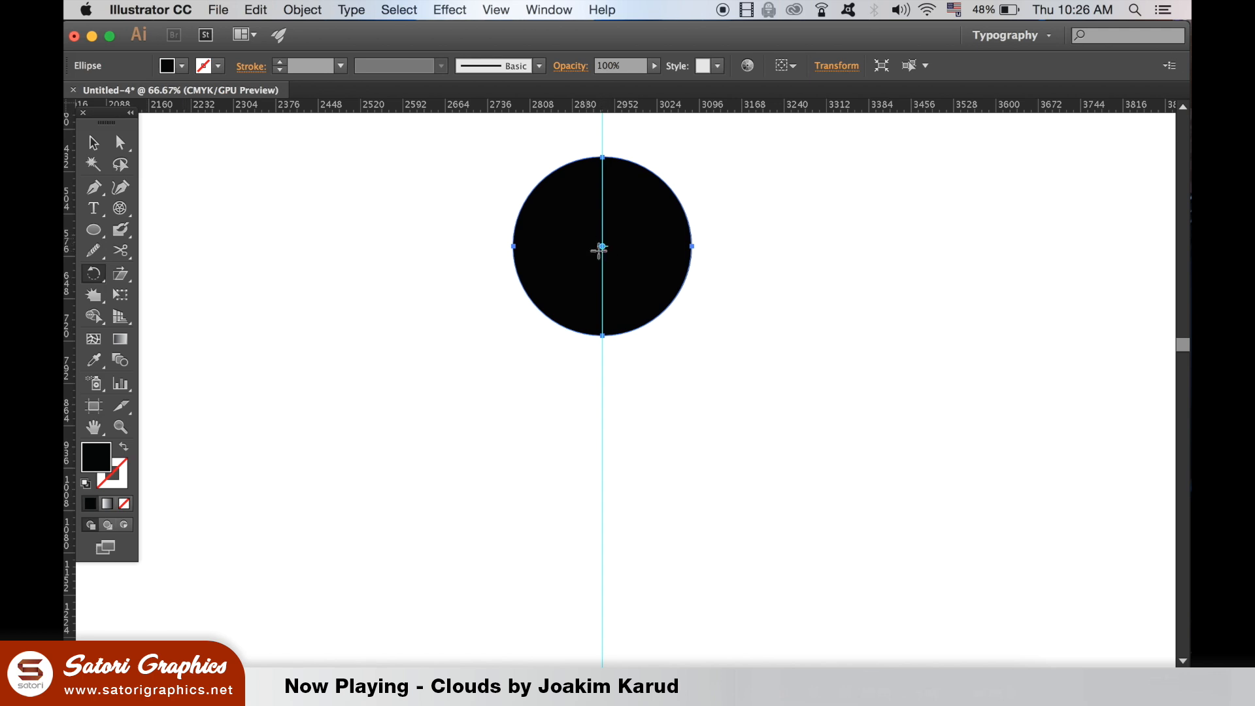
pyautogui.moveTo(602, 246); pyautogui.dragTo(574, 309)
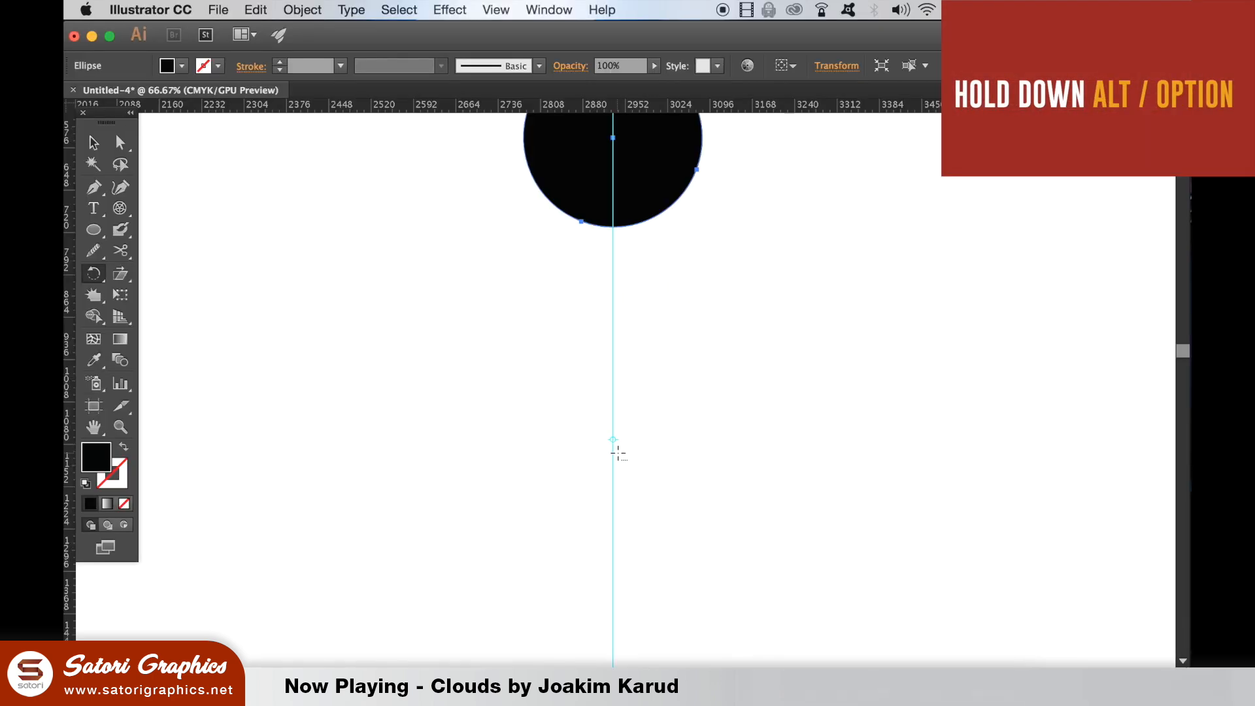
# Make a 36° rotated copy of the circle around a pivot below it.
pyautogui.click(614, 453)
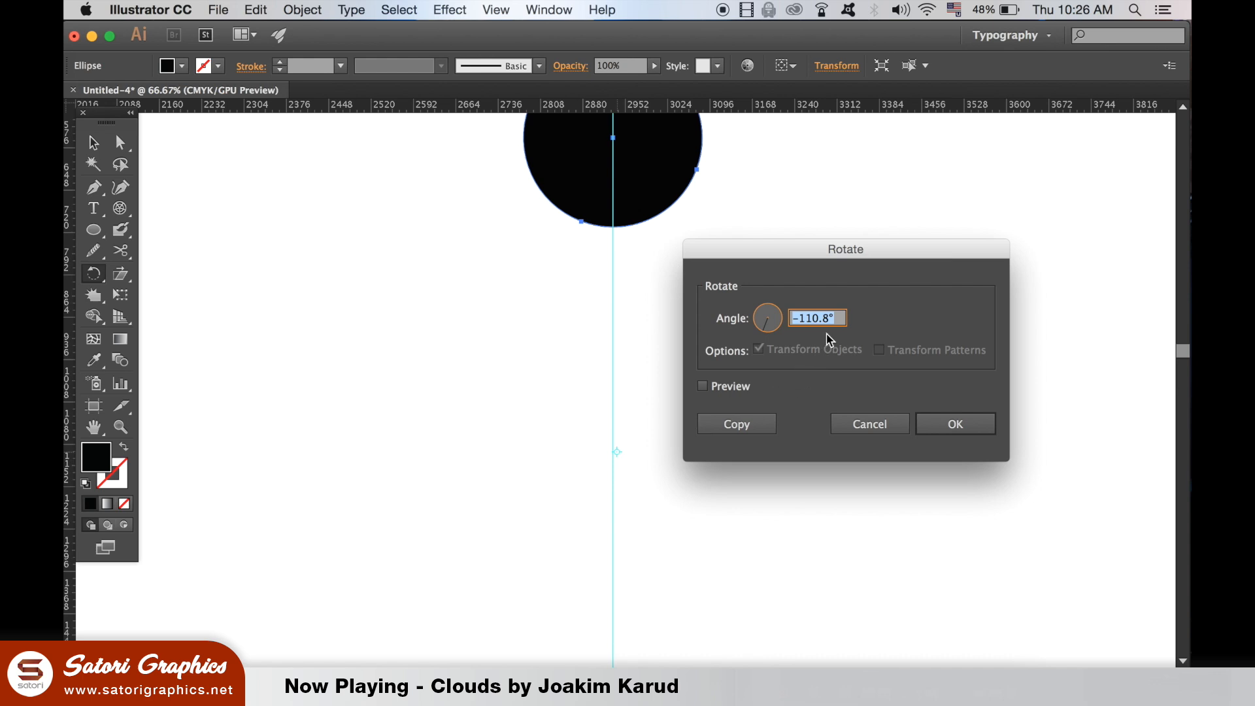
pyautogui.write('18°')
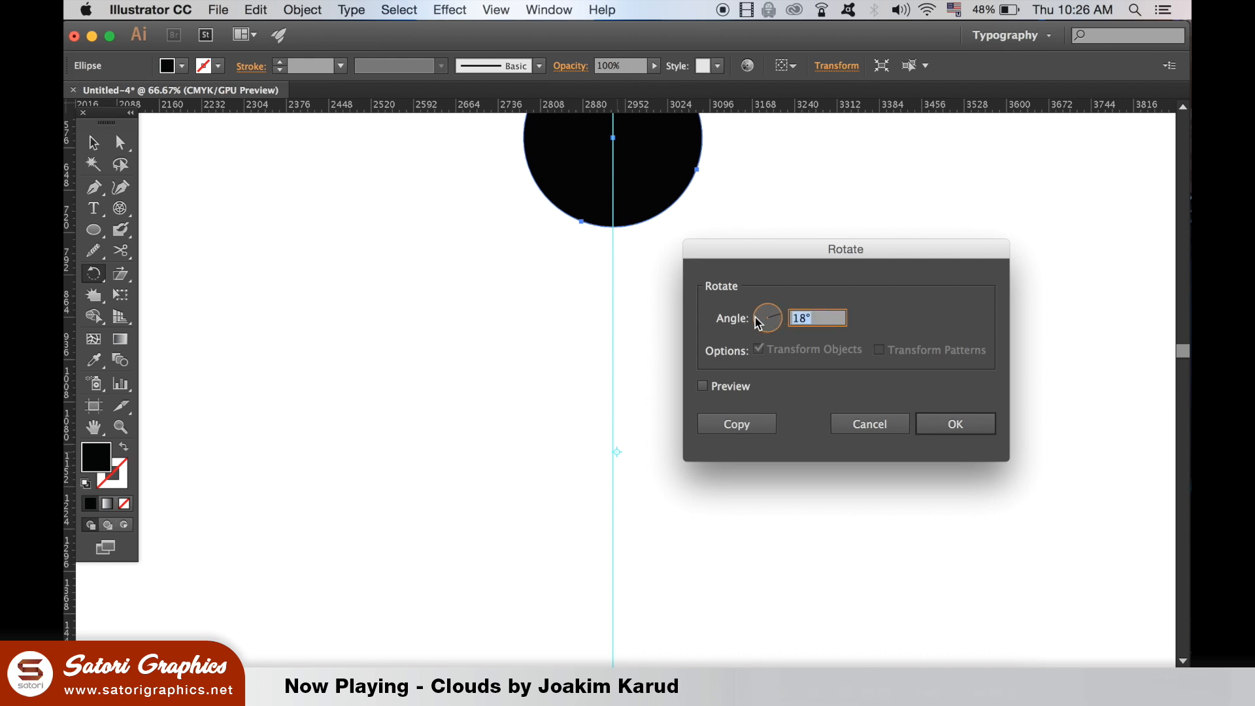
pyautogui.click(703, 385)
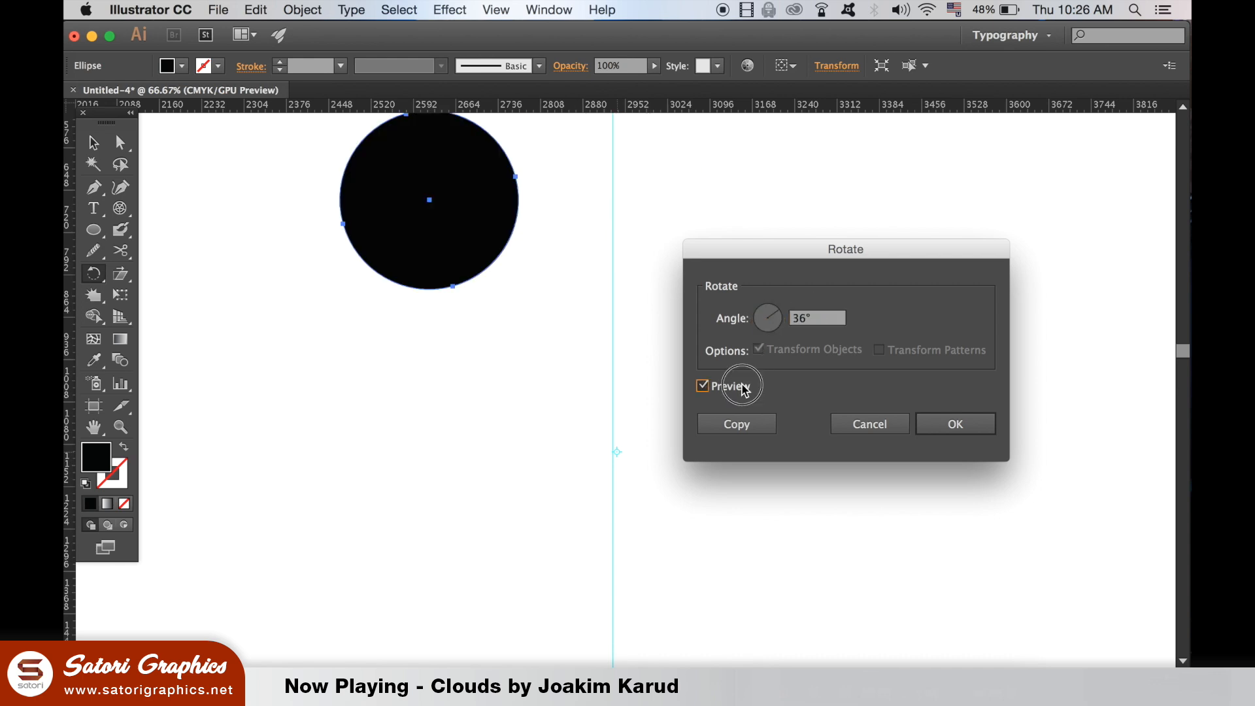
pyautogui.click(702, 385)
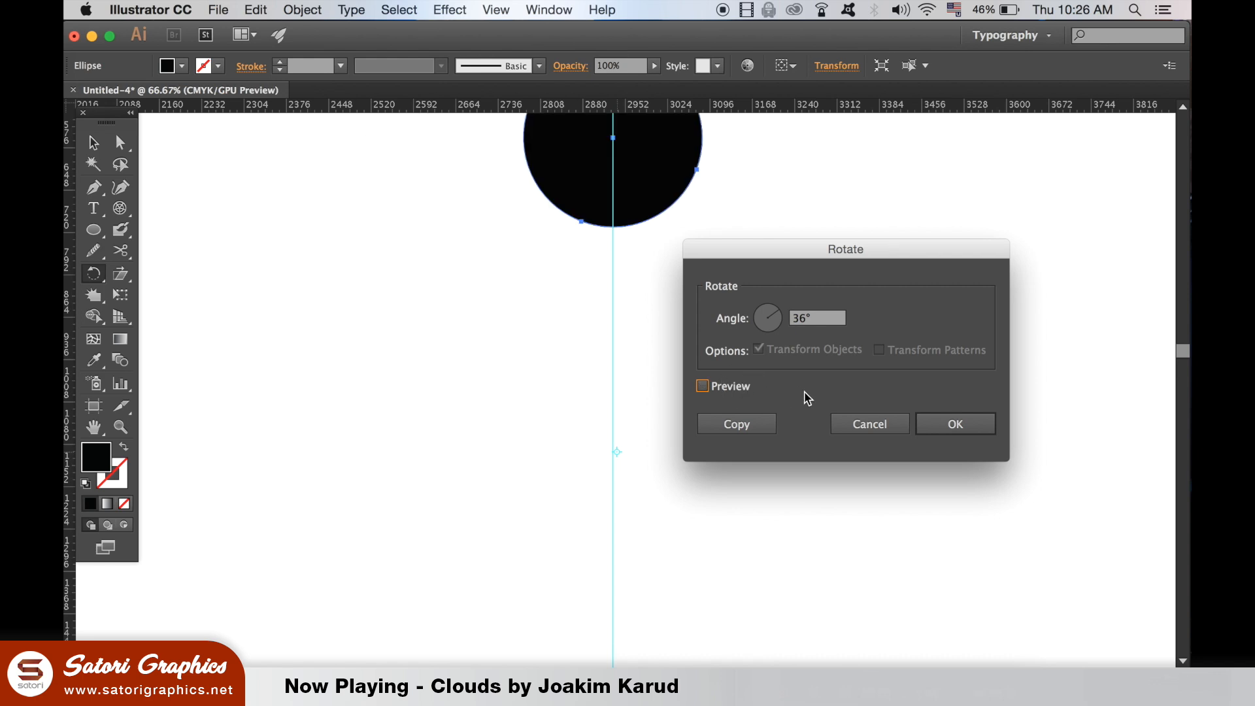
pyautogui.click(734, 423)
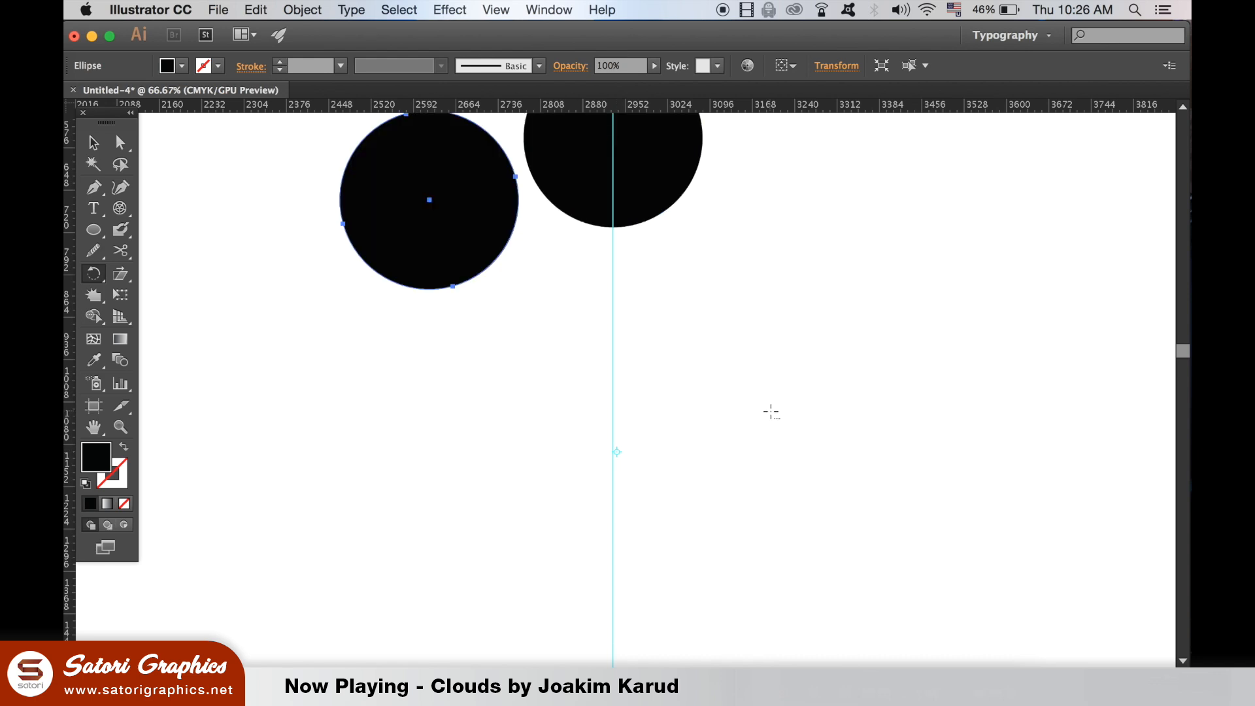
# Repeat the rotated copy with Cmd+D to finish the ring, then deselect.
pyautogui.press('cmd+d')
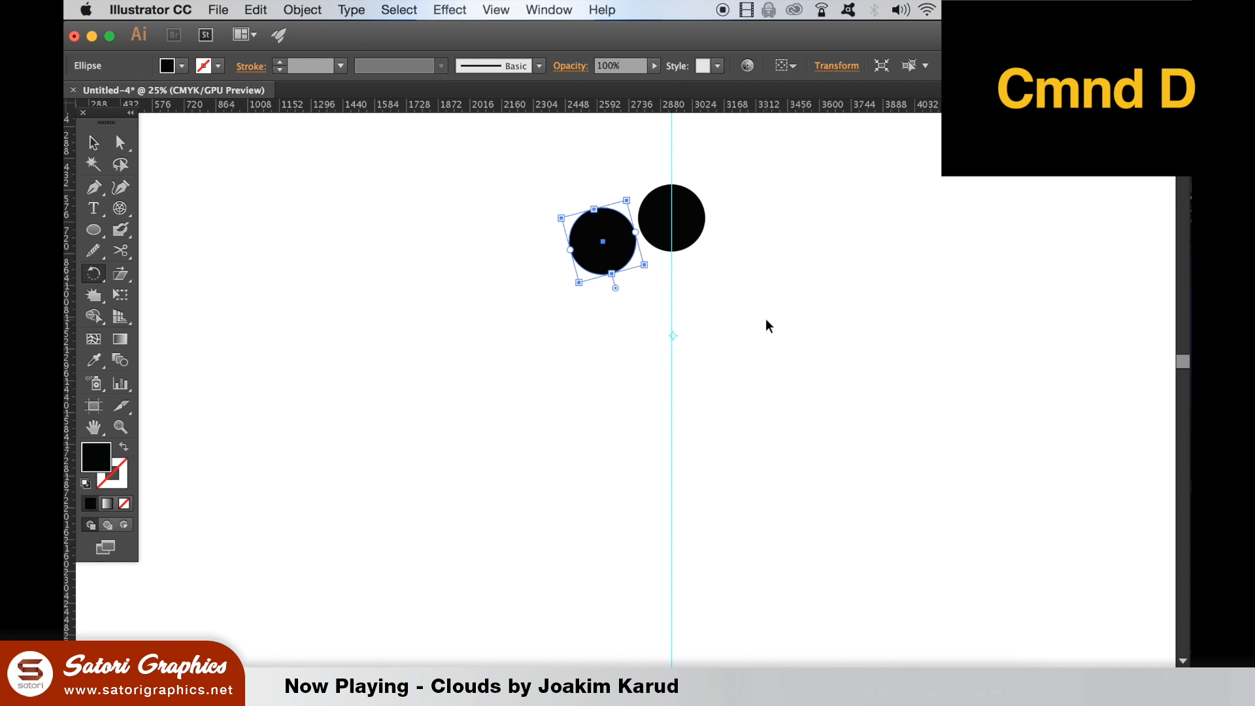
pyautogui.press('cmd+d')
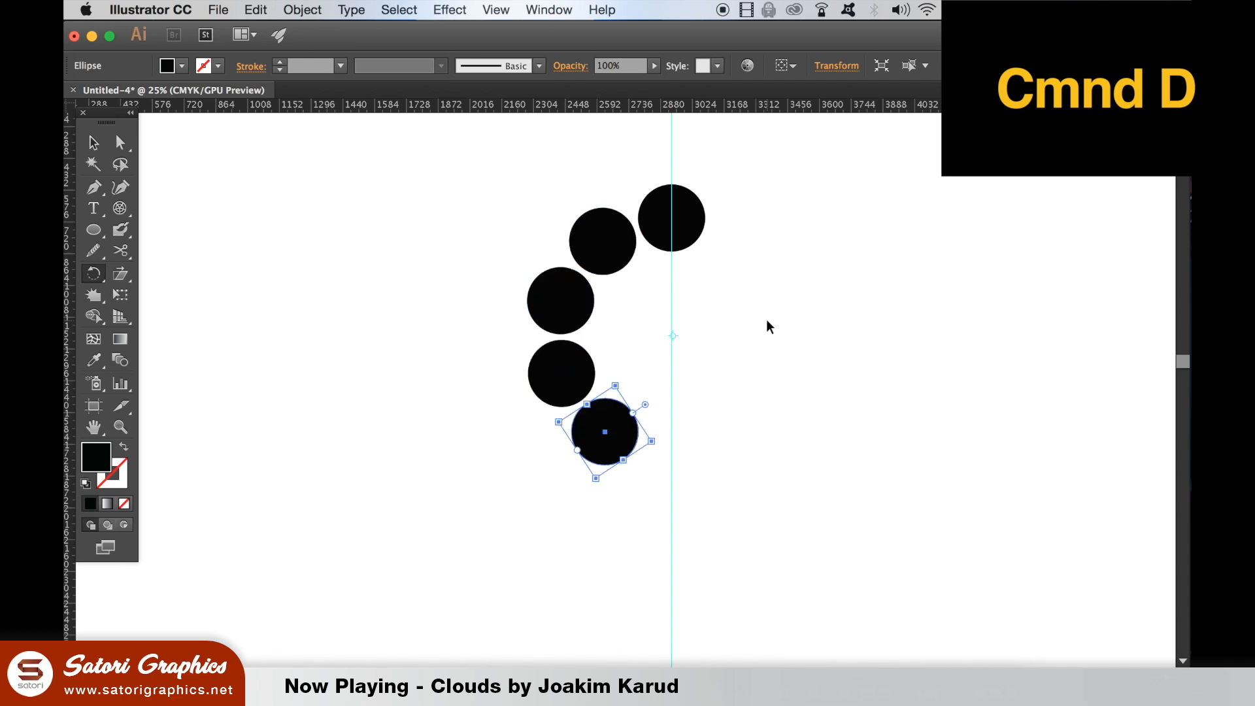
pyautogui.press('cmd+d')
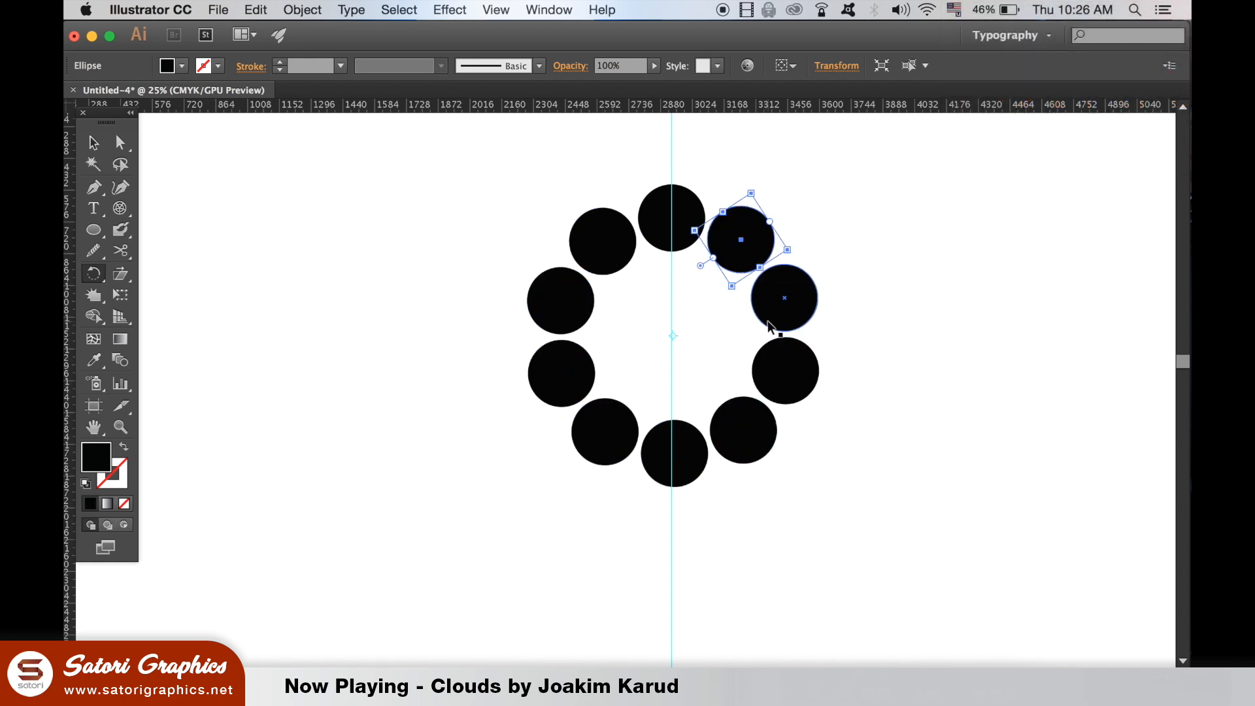
pyautogui.click(661, 299)
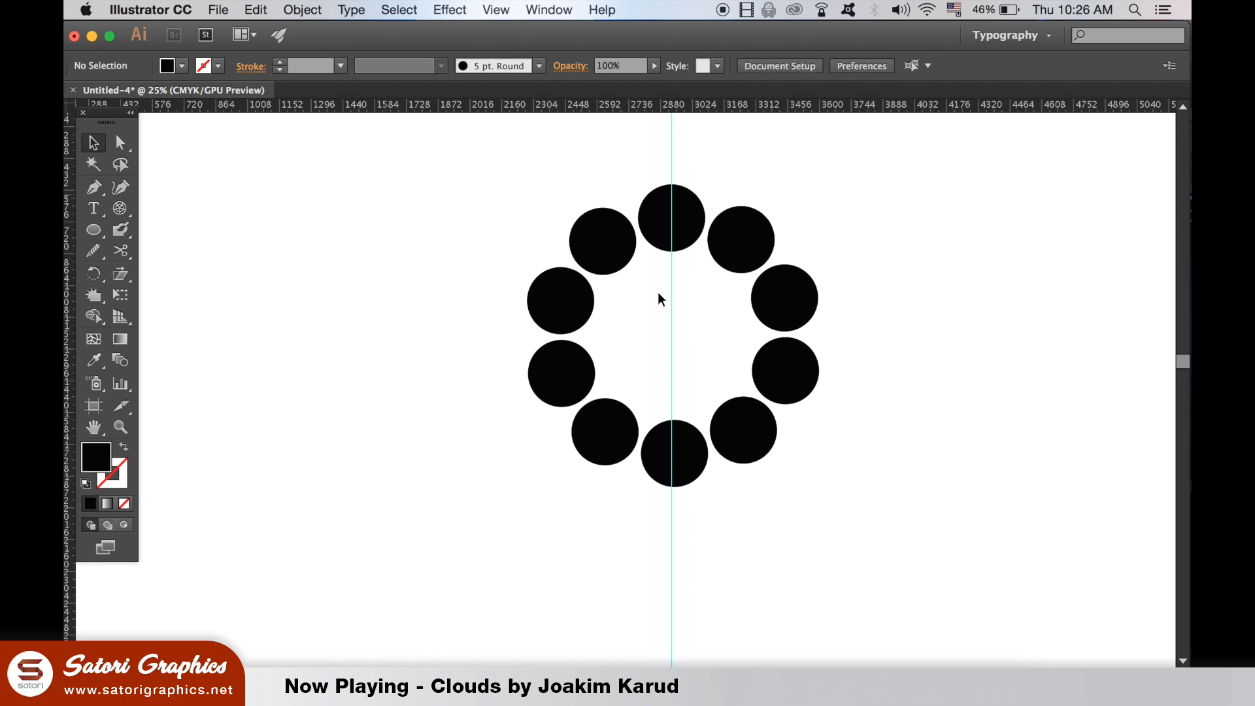